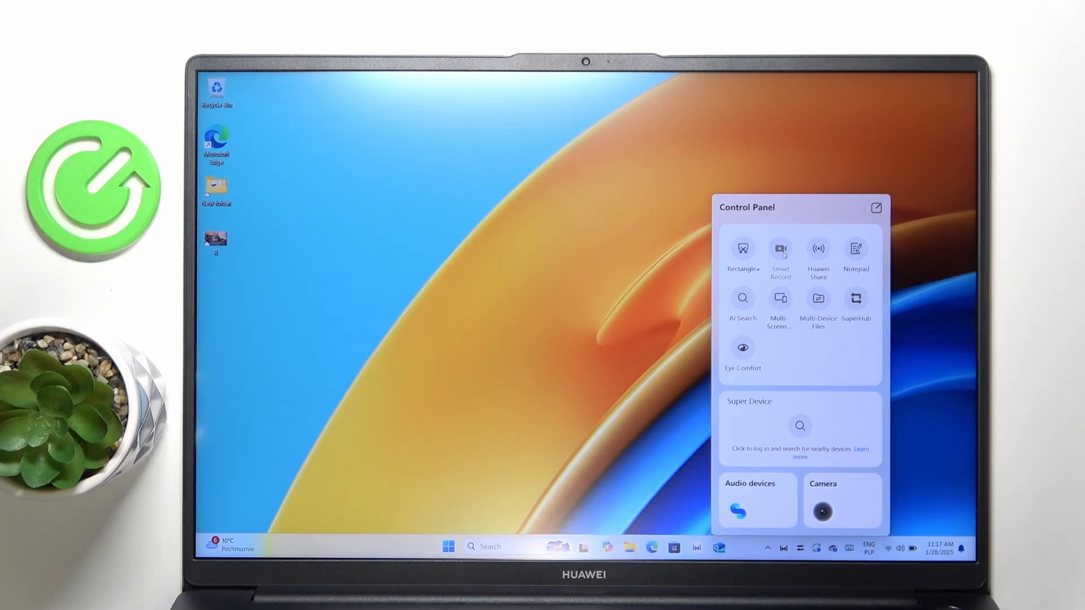
Step: Launch the Smart Record screen recorder from the Huawei Control Panel
click(780, 252)
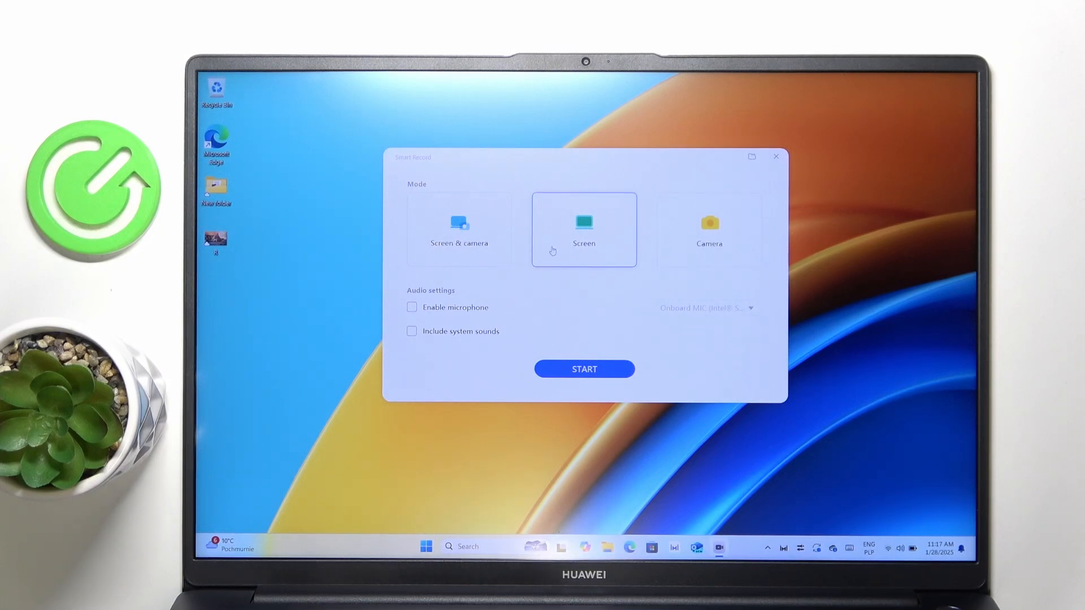
Step: Choose Screen mode with Enable microphone and Include system sounds both ticked
click(458, 228)
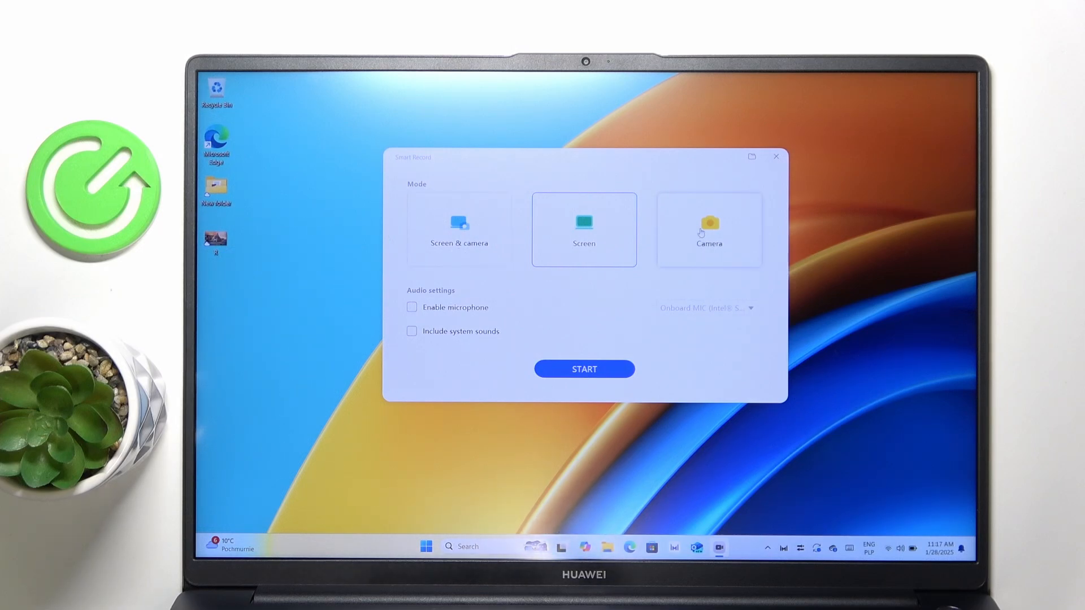
click(583, 229)
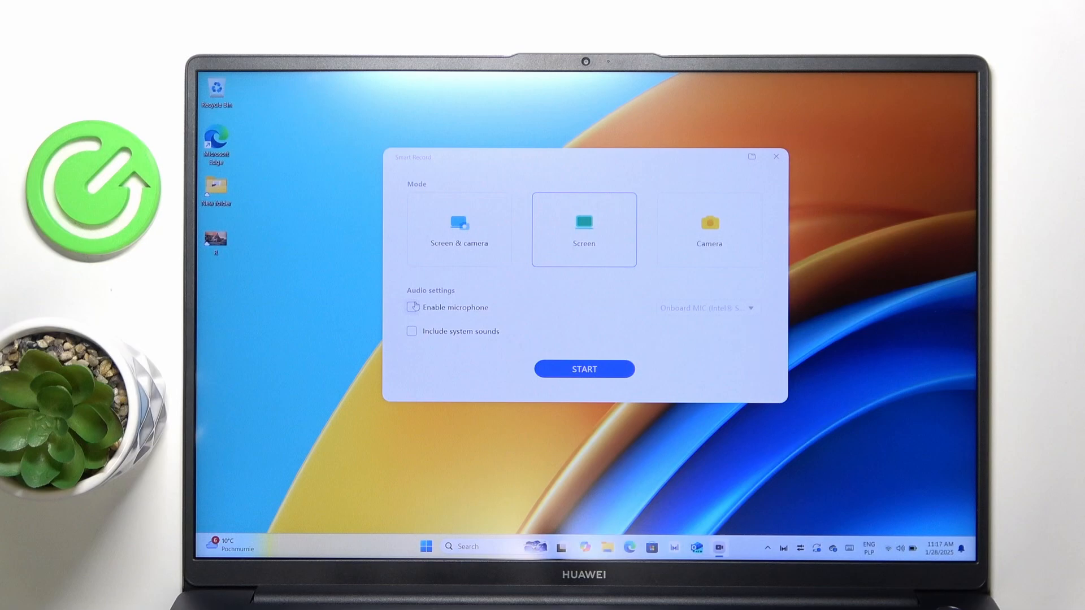
click(411, 307)
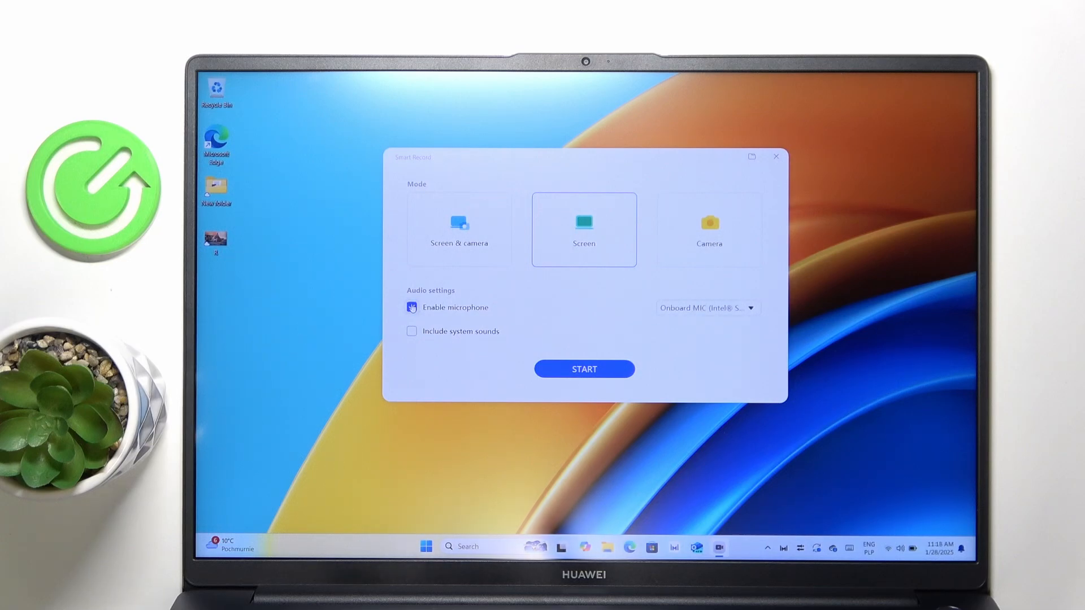
click(411, 331)
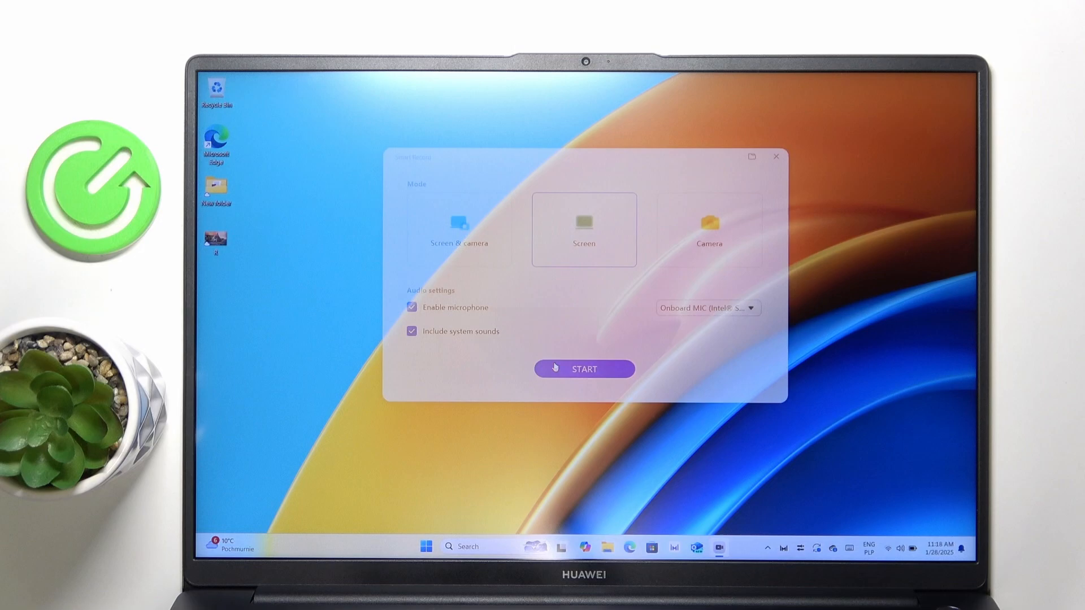
Step: Start the recording, let it run about 15 seconds, then stop it from the toolbar
click(583, 368)
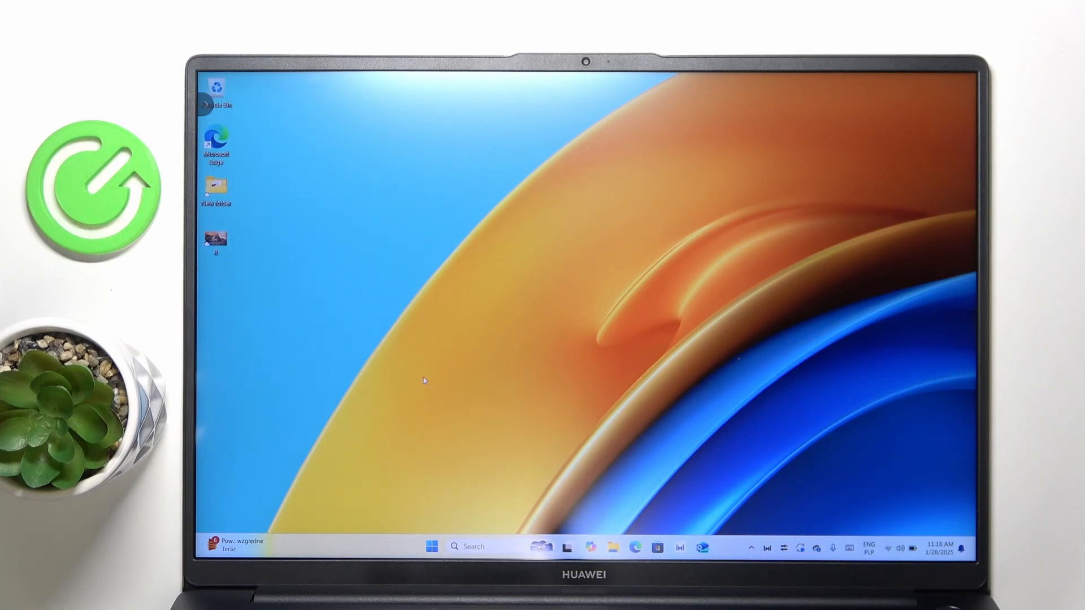
mouse_move(273, 204)
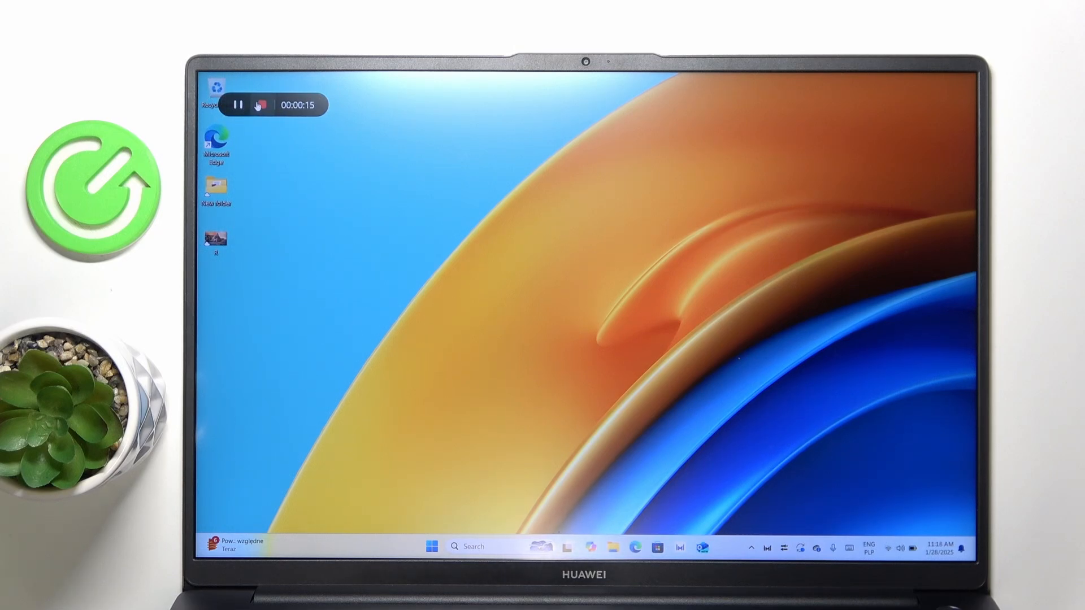
click(259, 104)
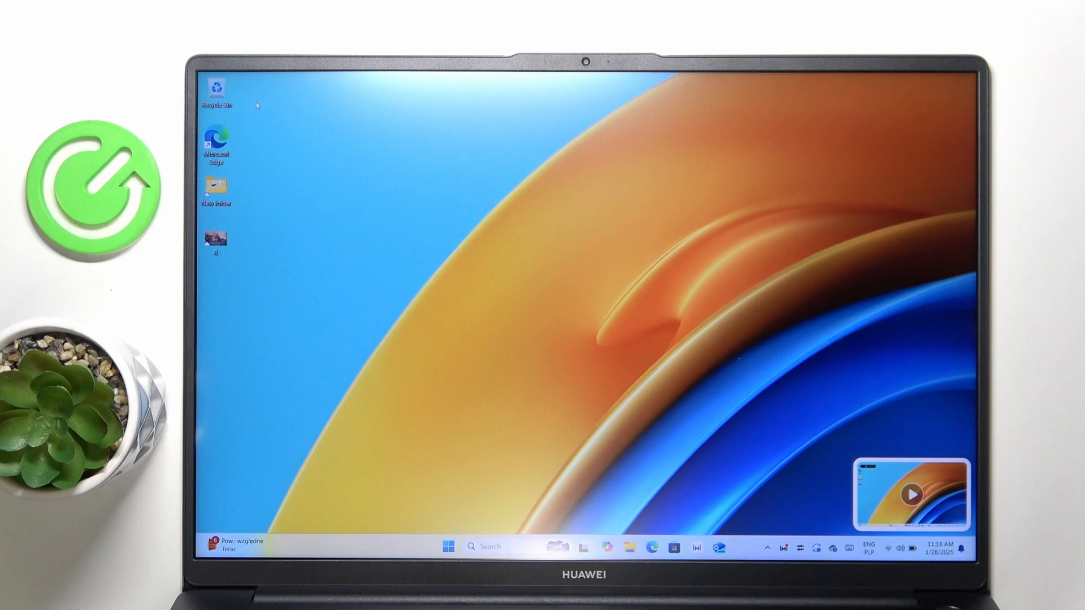
Step: Navigate to This PC > Data (D:) > Huawei Share > Screenshot in File Explorer
right_click(909, 488)
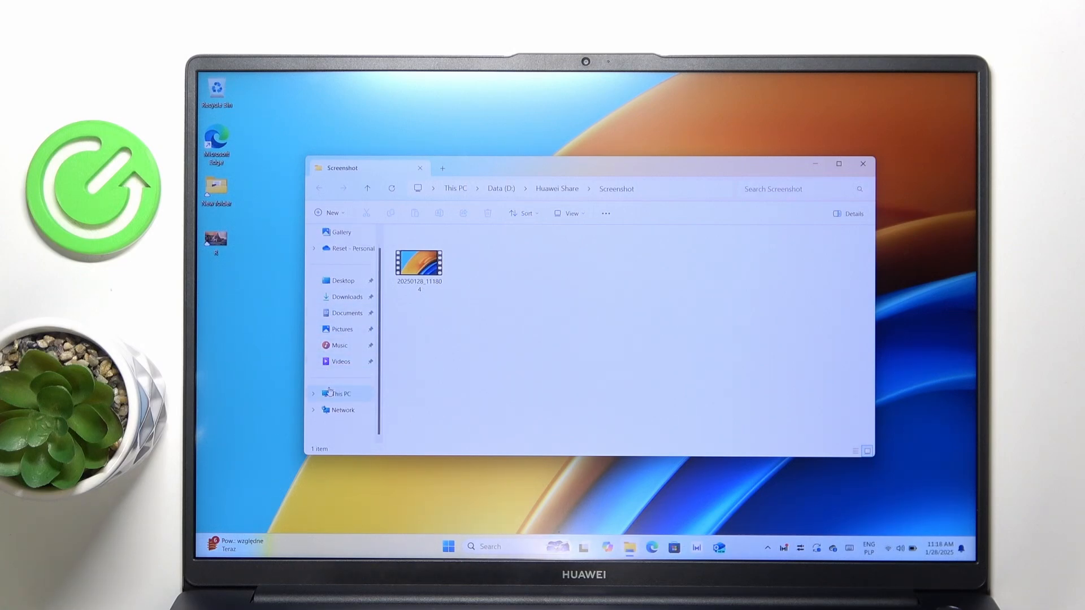
click(340, 393)
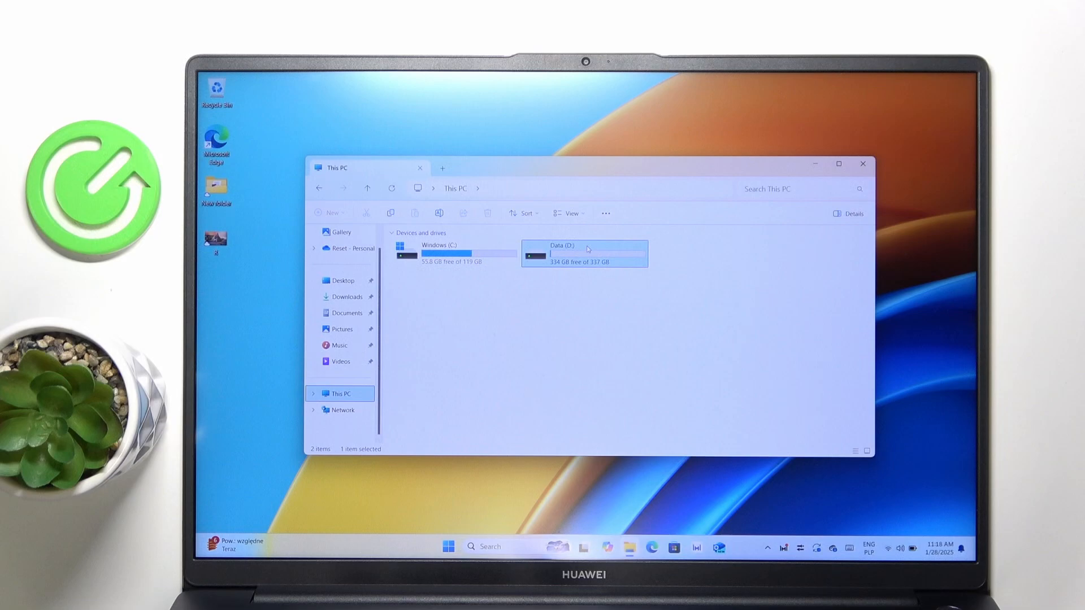
double_click(583, 253)
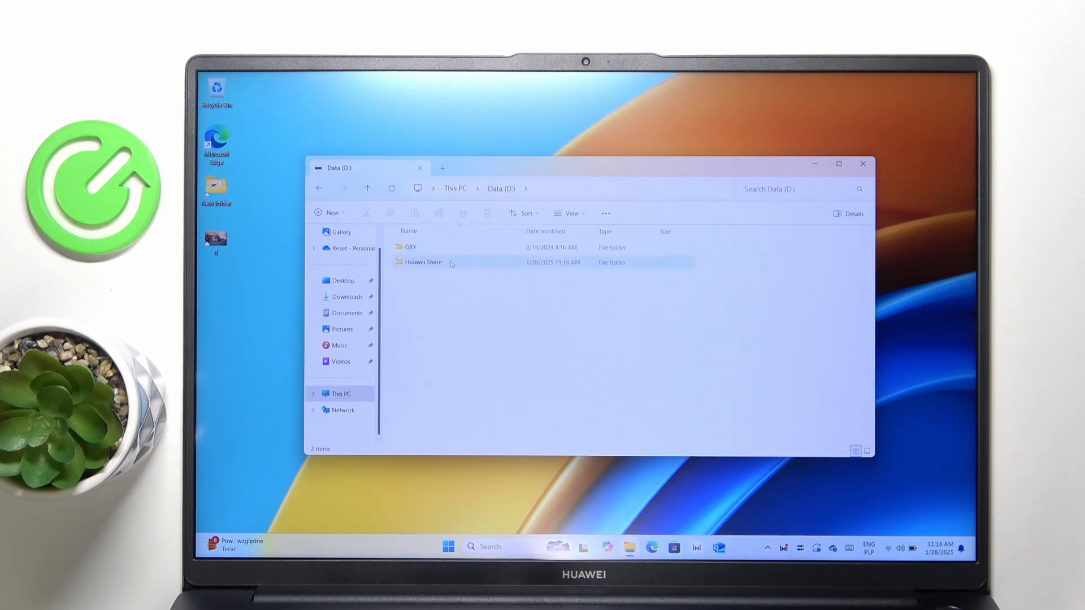
double_click(421, 262)
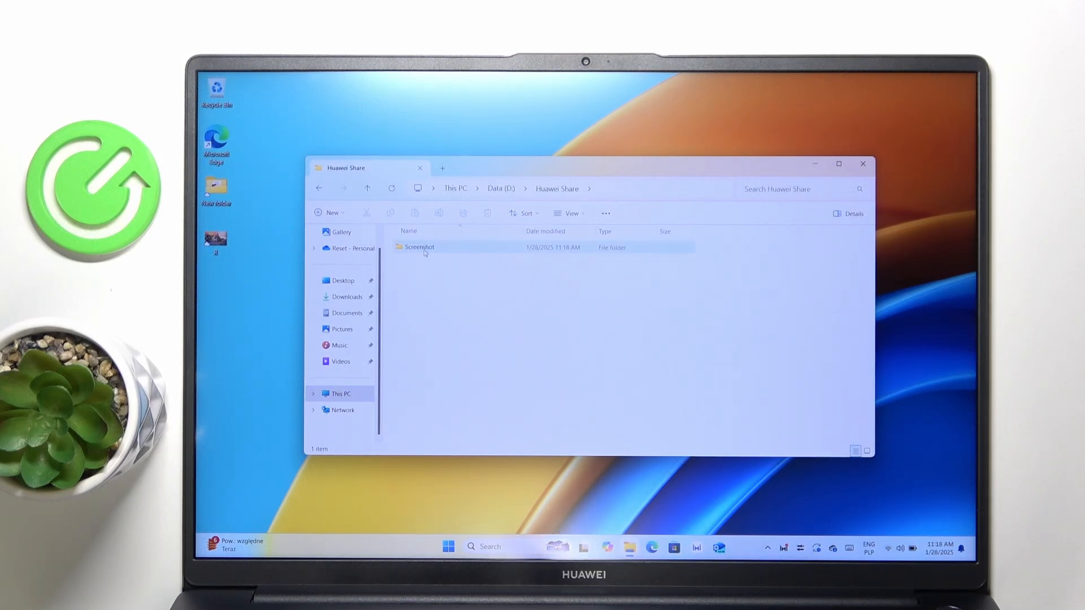
double_click(417, 248)
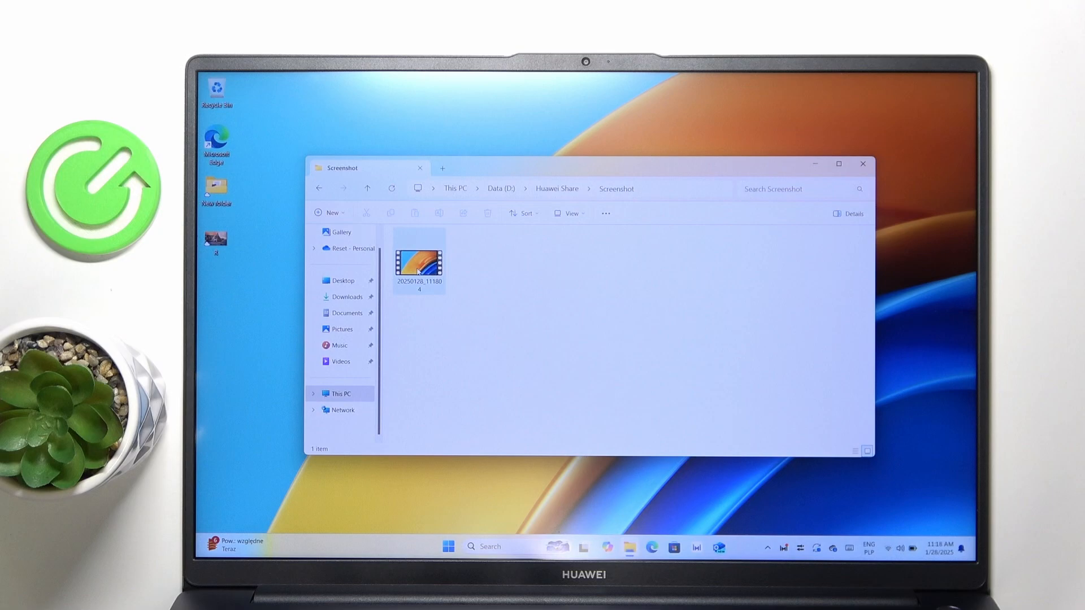
Step: Play the new recording in Media Player, then close the player
double_click(418, 257)
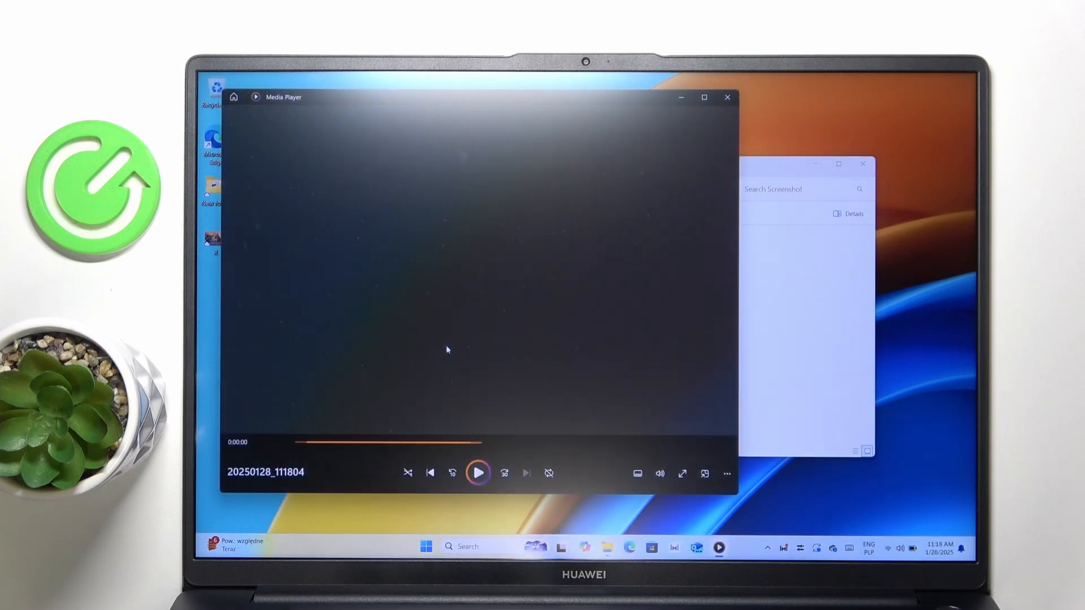
click(478, 474)
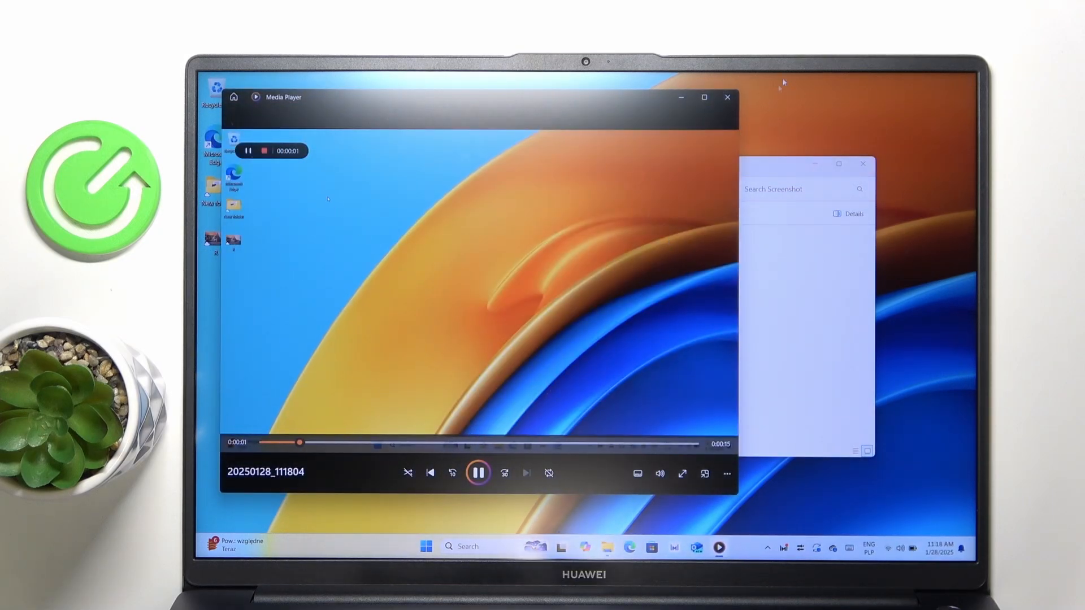
click(726, 97)
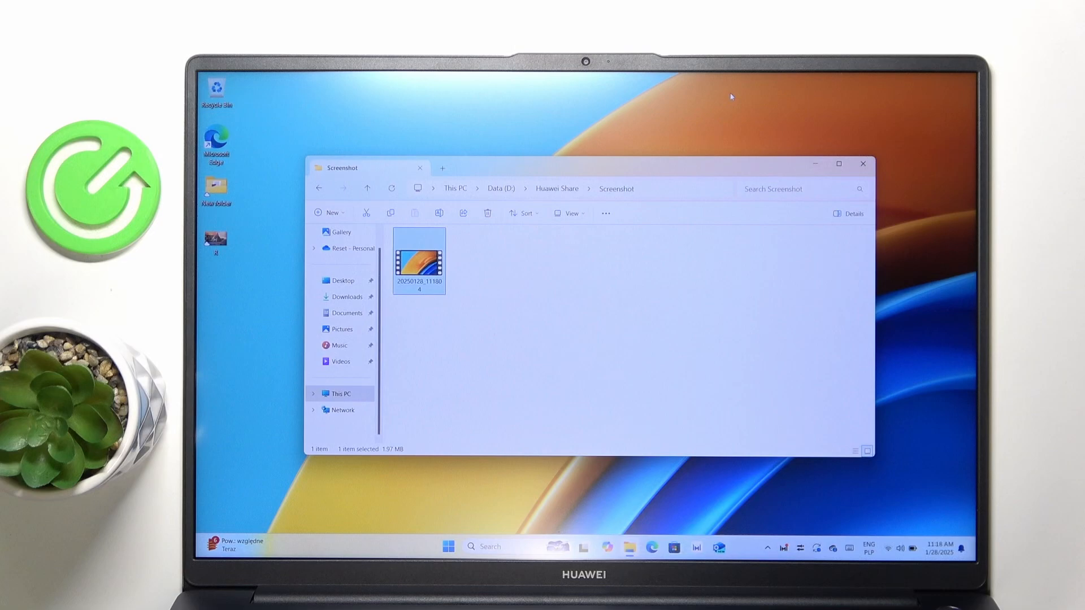
mouse_move(862, 164)
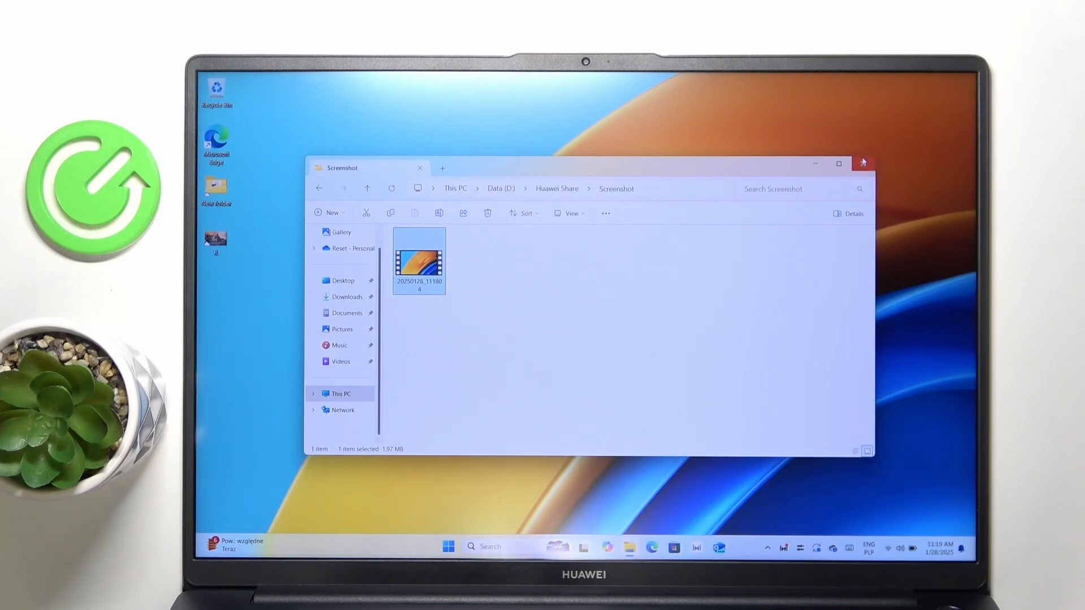
Step: Close the File Explorer window so only the desktop remains
click(862, 164)
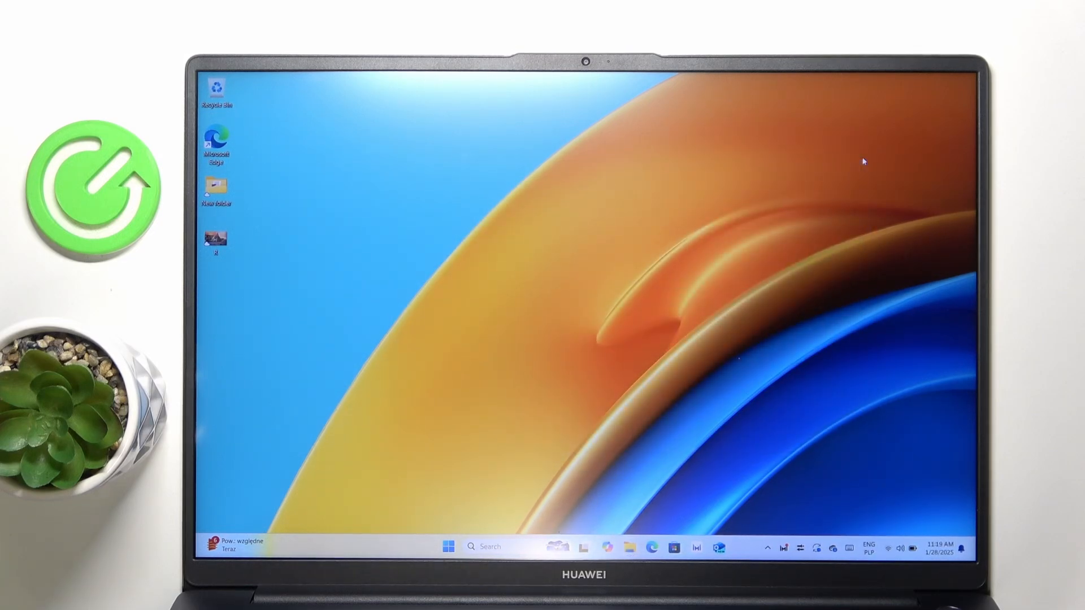